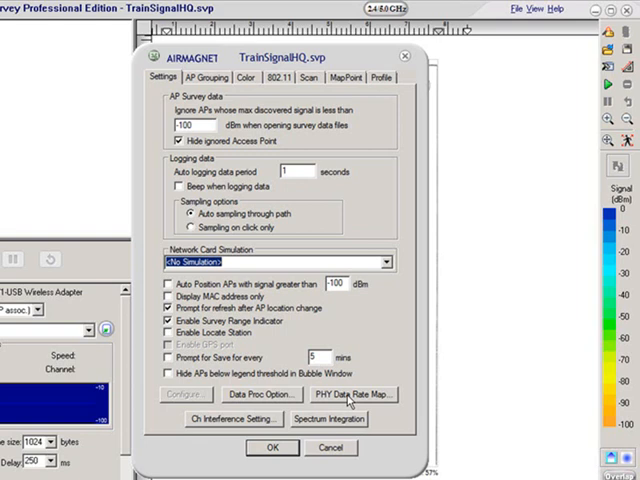
Close the signal-to-speed mapping table, review the AP Grouping rules and show the Color scheme settings.
{"action": "left_click", "coordinate": [352, 392]}
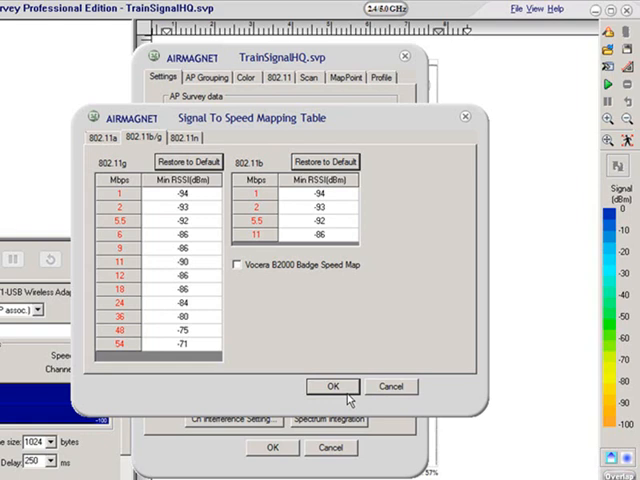
{"action": "left_click", "coordinate": [332, 386]}
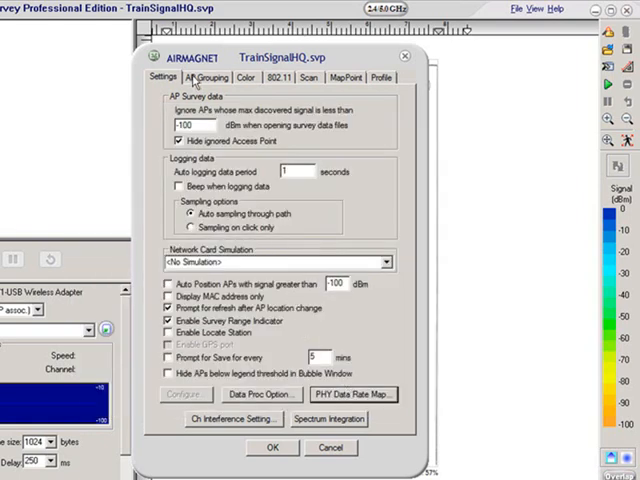
{"action": "left_click", "coordinate": [204, 76]}
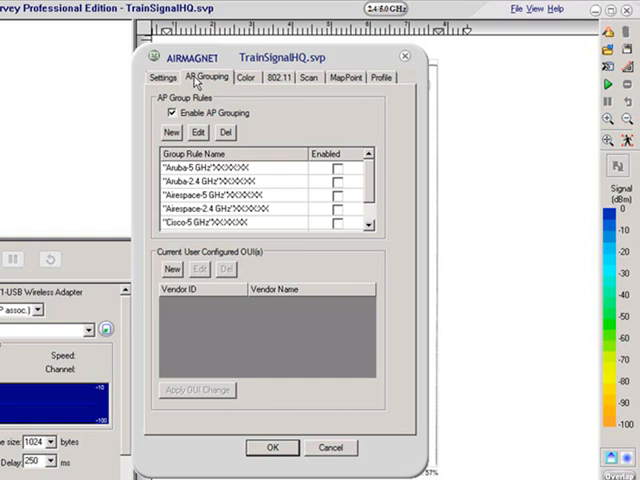
{"action": "left_click", "coordinate": [248, 76]}
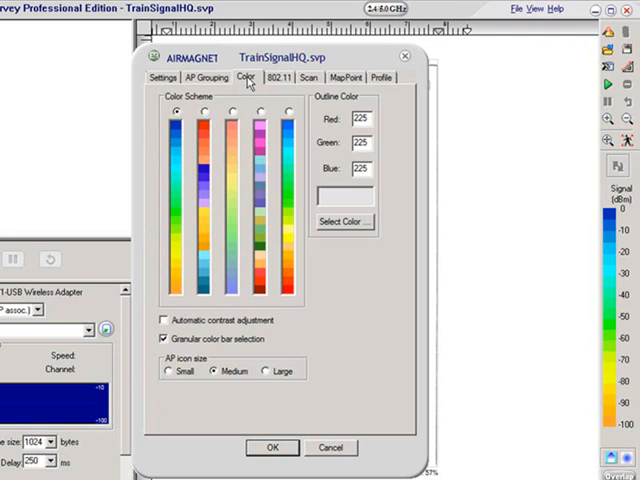
{"action": "mouse_move", "coordinate": [288, 84]}
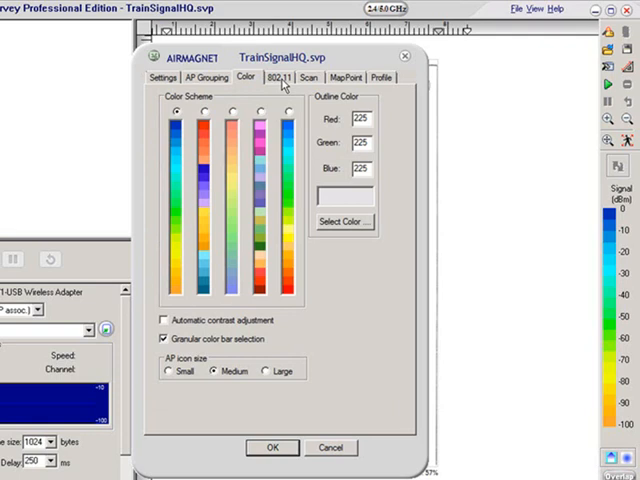
Show the 802.11 settings and view the configured network's Security details (WPA2-Personal, AES).
{"action": "left_click", "coordinate": [276, 78]}
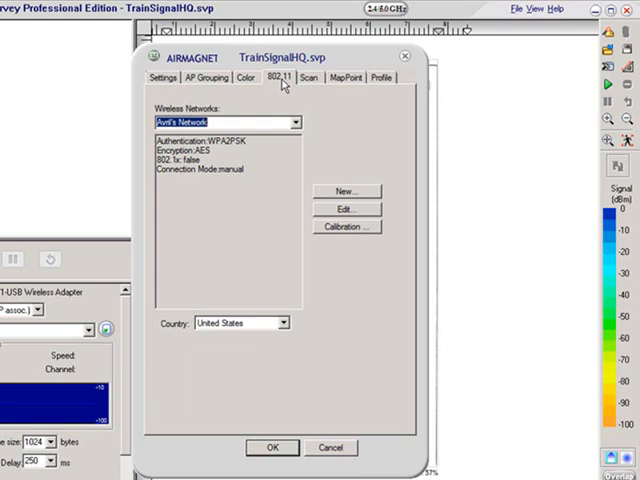
{"action": "mouse_move", "coordinate": [340, 204]}
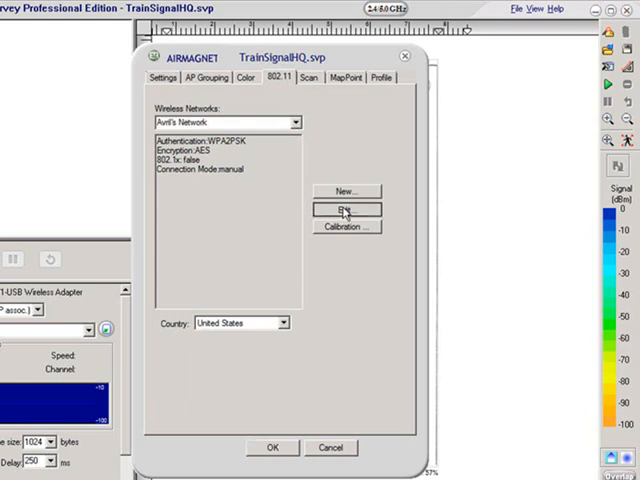
{"action": "left_click", "coordinate": [344, 210]}
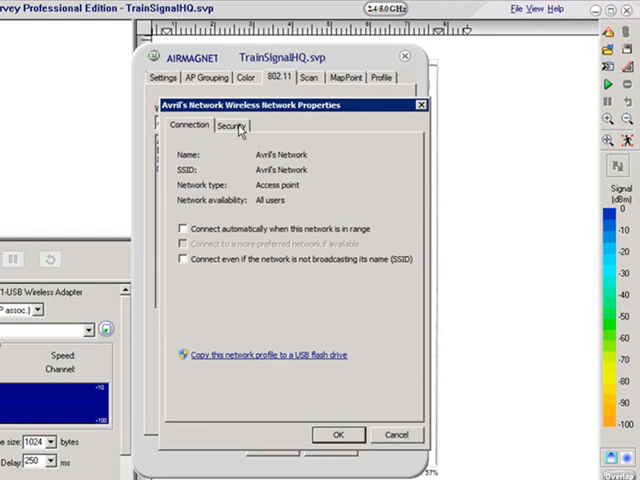
{"action": "left_click", "coordinate": [232, 126]}
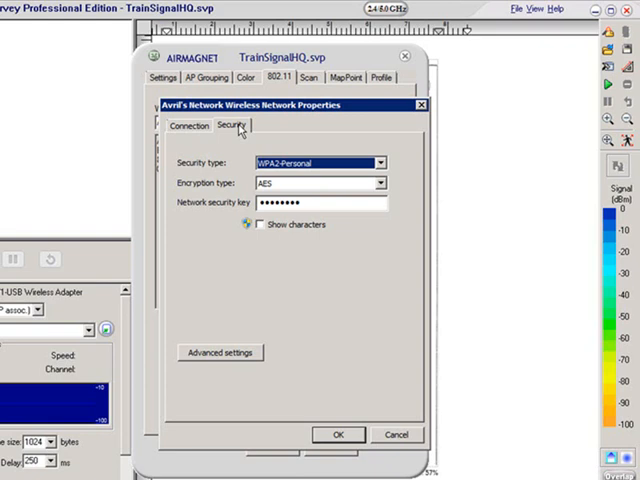
{"action": "mouse_move", "coordinate": [262, 220]}
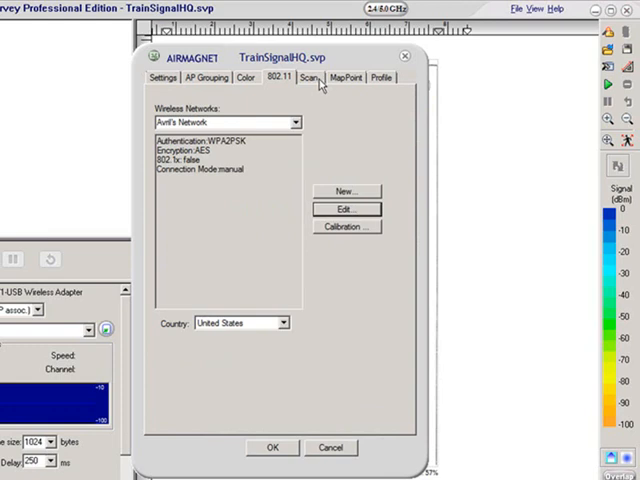
Show the Scan settings and review the full per-channel scan period list.
{"action": "left_click", "coordinate": [308, 78]}
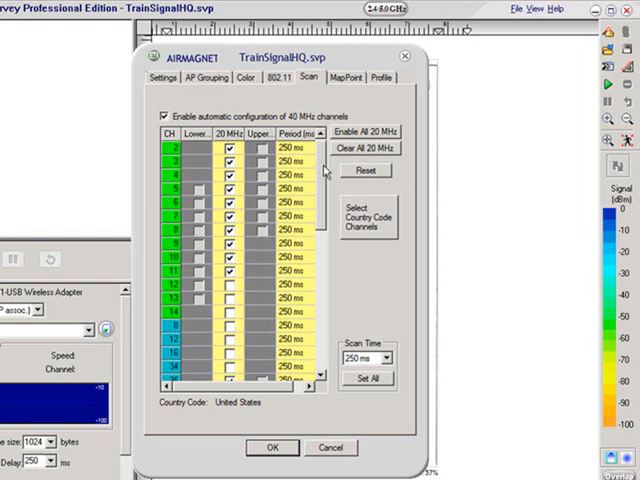
{"action": "scroll", "scroll_direction": "down", "scroll_amount": 3}
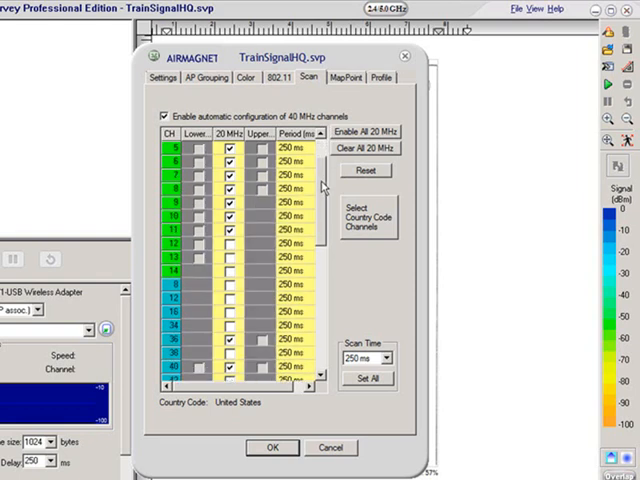
{"action": "scroll", "scroll_direction": "down", "scroll_amount": 3}
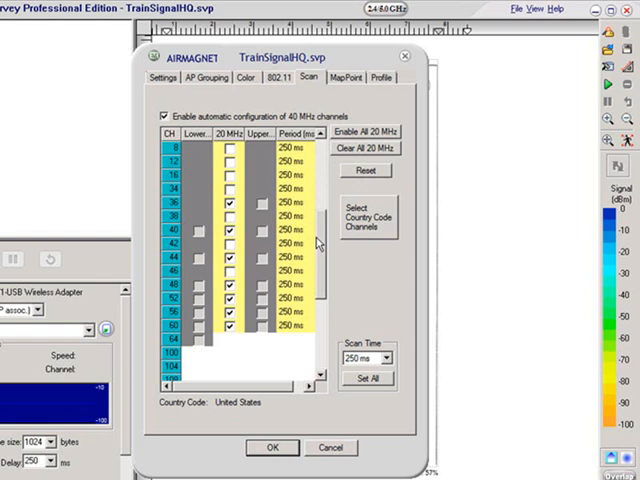
{"action": "scroll", "scroll_direction": "down", "scroll_amount": 3}
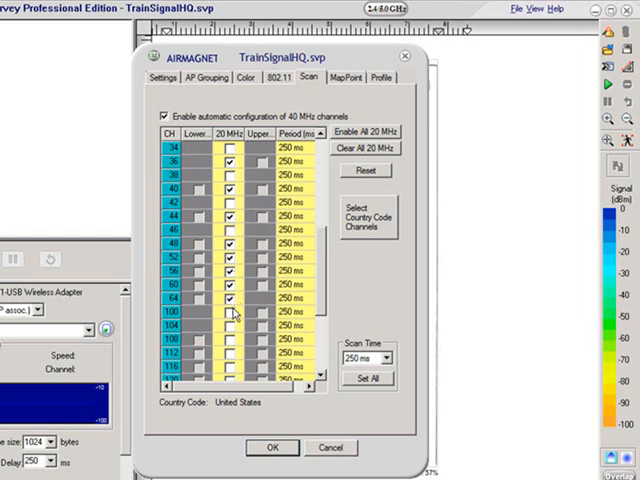
{"action": "mouse_move", "coordinate": [304, 330]}
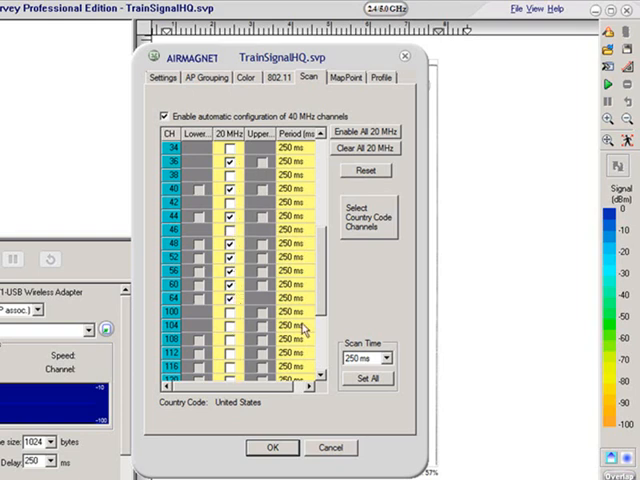
{"action": "scroll", "scroll_direction": "down", "scroll_amount": 3}
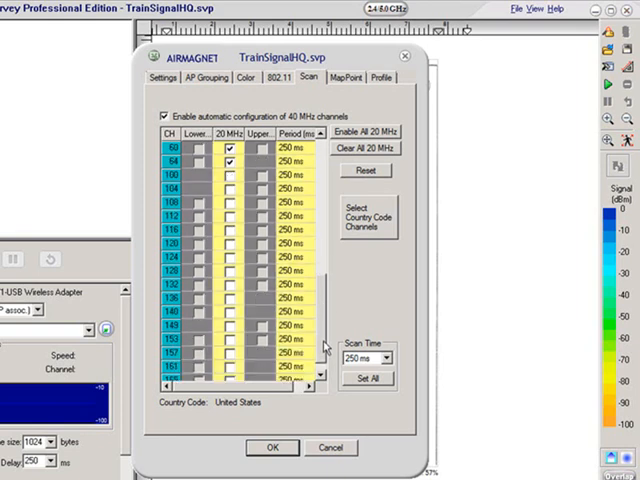
{"action": "scroll", "scroll_direction": "up", "scroll_amount": 3}
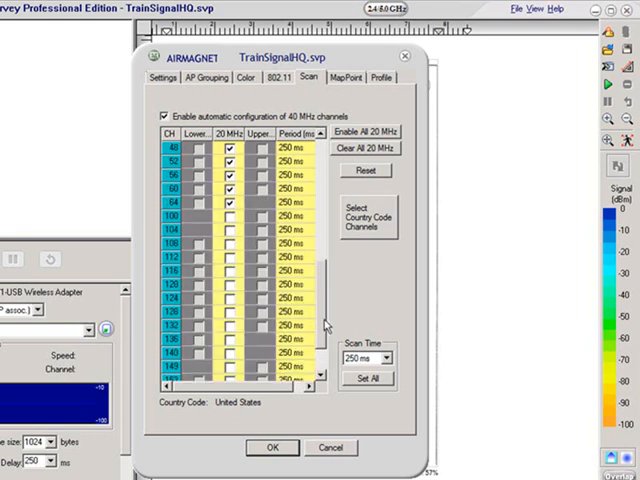
{"action": "scroll", "scroll_direction": "up", "scroll_amount": 3}
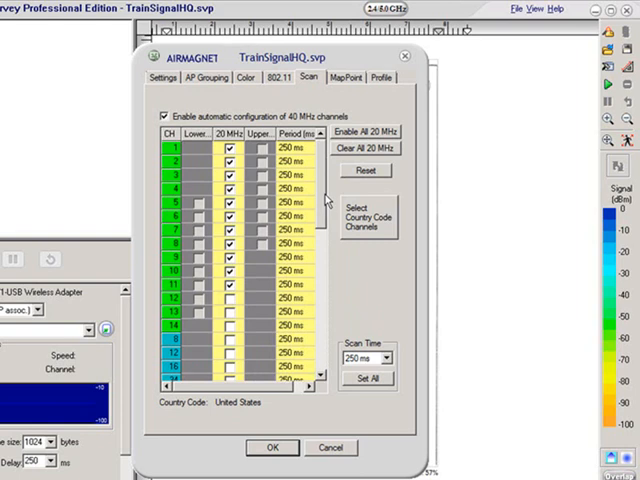
Review the MapPoint region options and the Profile settings, then close the configuration dialog.
{"action": "left_click", "coordinate": [344, 78]}
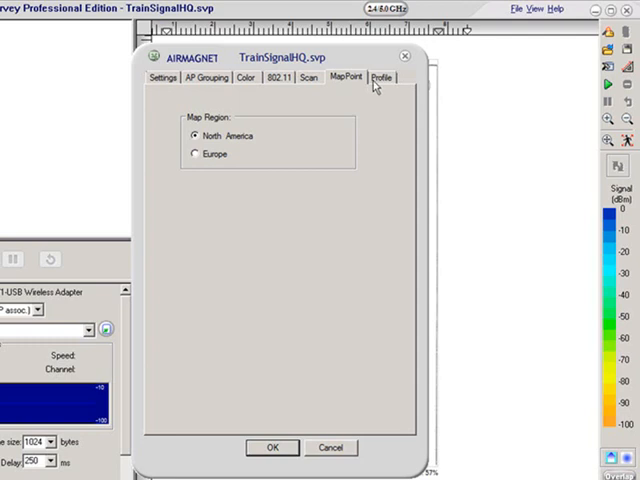
{"action": "left_click", "coordinate": [380, 76]}
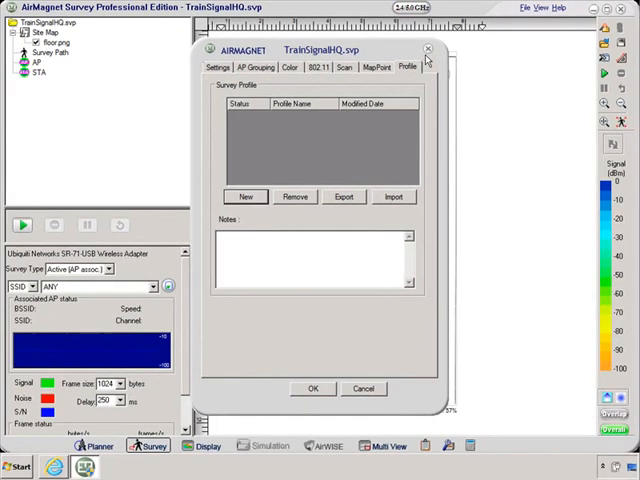
{"action": "left_click", "coordinate": [428, 48]}
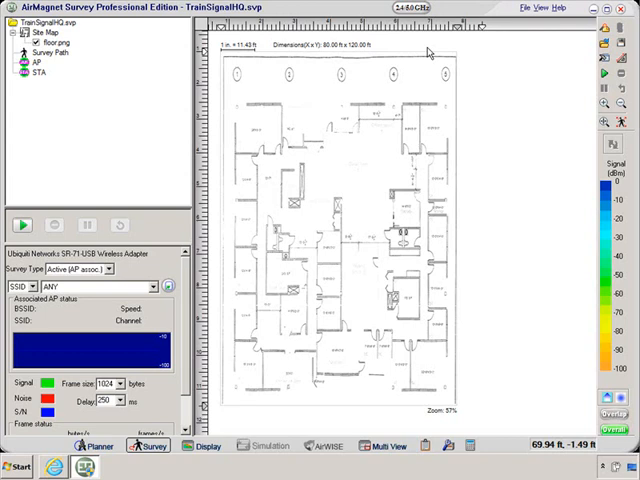
{"action": "mouse_move", "coordinate": [470, 120]}
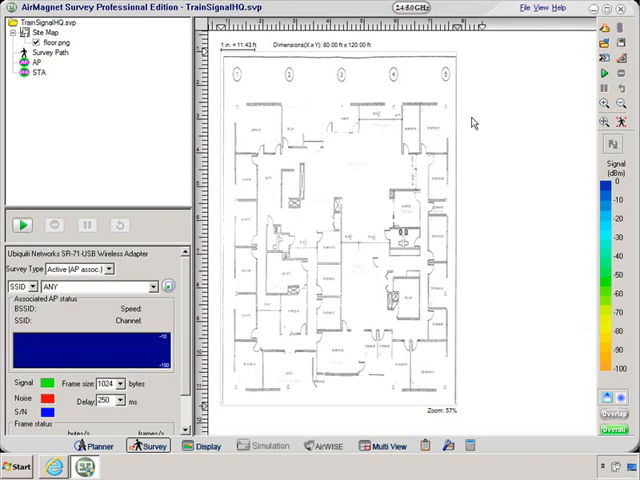
{"action": "mouse_move", "coordinate": [252, 110]}
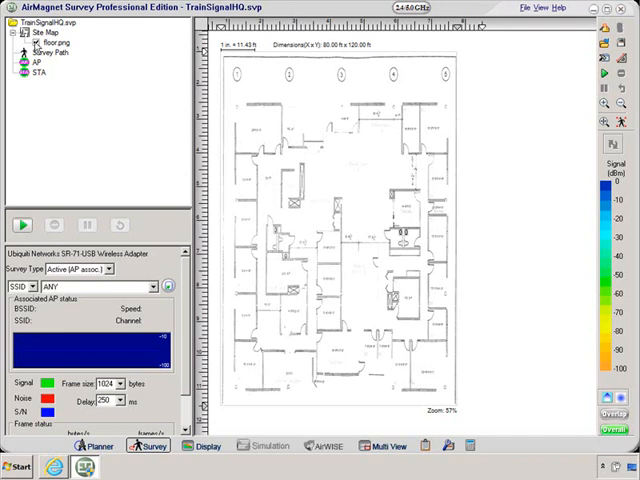
{"action": "left_click", "coordinate": [54, 44]}
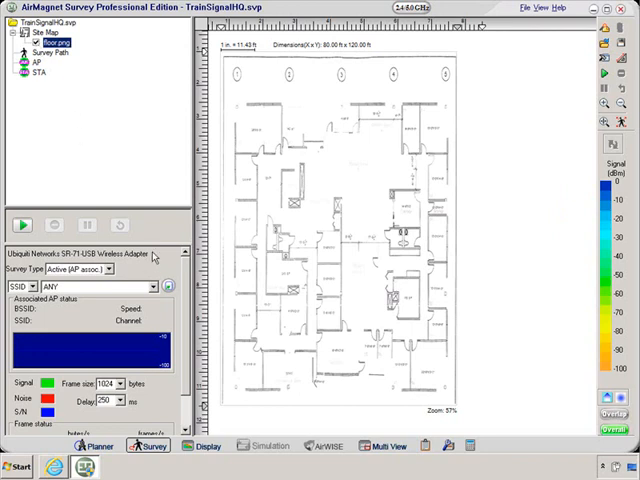
{"action": "mouse_move", "coordinate": [156, 264]}
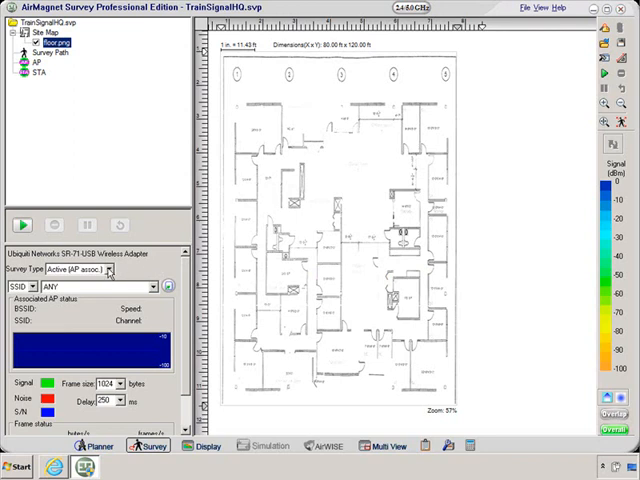
Glance at the Survey Type and SSID lists, then set the survey type to Passive.
{"action": "left_click", "coordinate": [108, 270]}
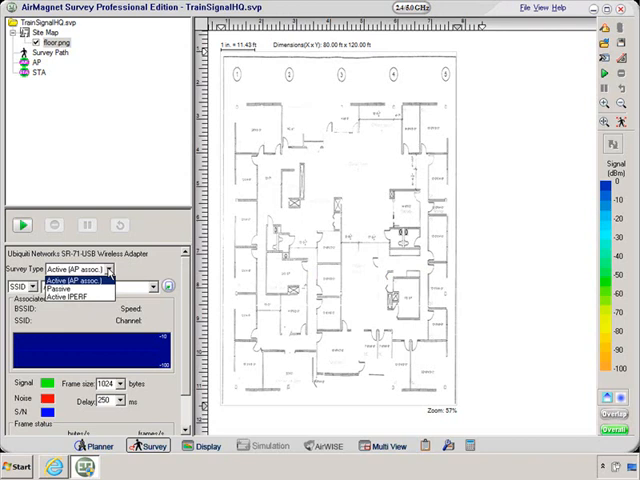
{"action": "left_click", "coordinate": [68, 280]}
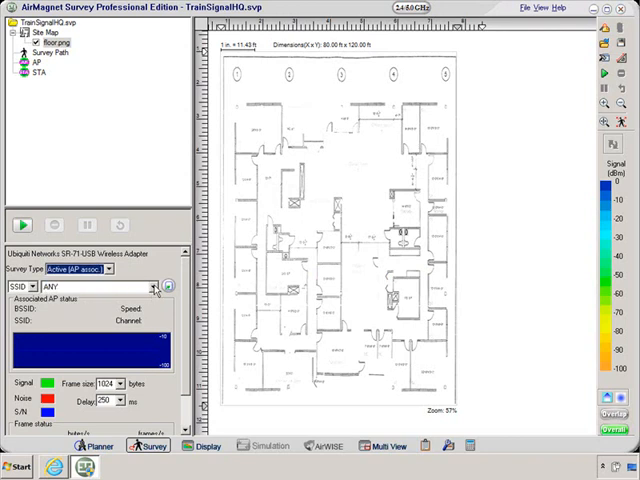
{"action": "left_click", "coordinate": [160, 288]}
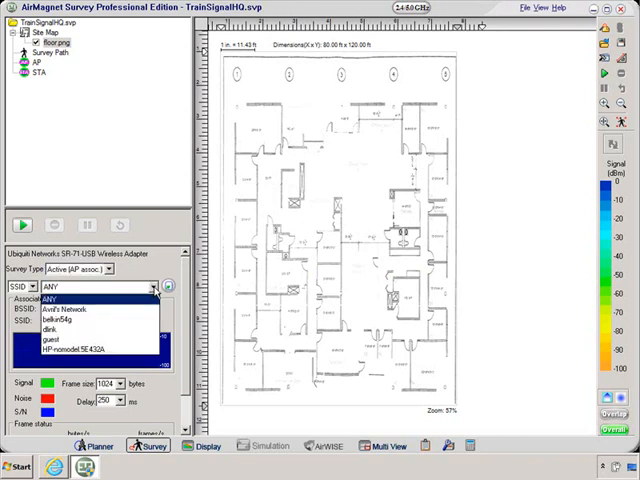
{"action": "mouse_move", "coordinate": [148, 312]}
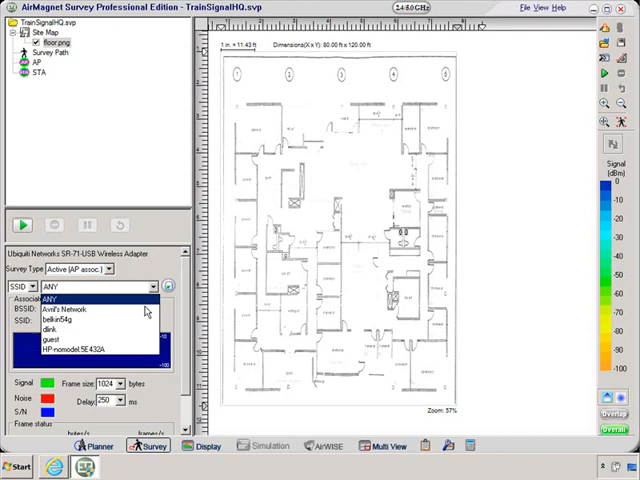
{"action": "left_click", "coordinate": [74, 308]}
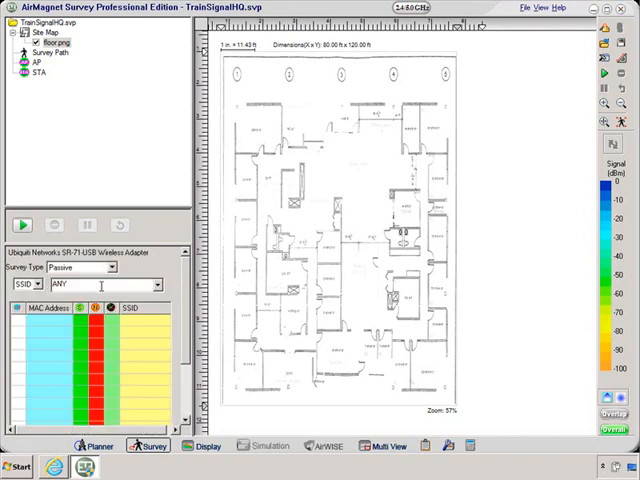
{"action": "mouse_move", "coordinate": [130, 388]}
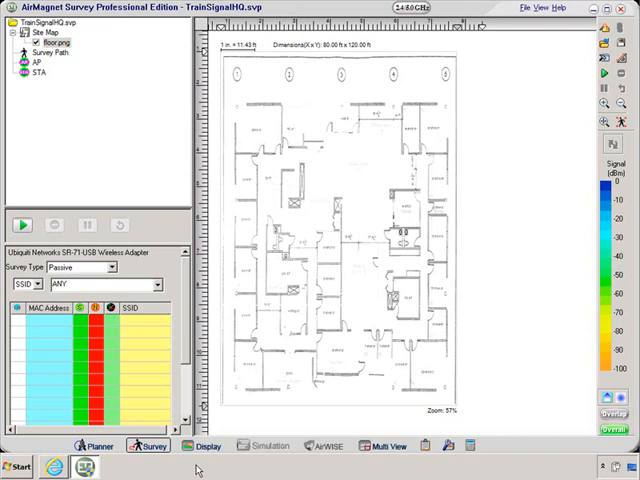
{"action": "mouse_move", "coordinate": [112, 452]}
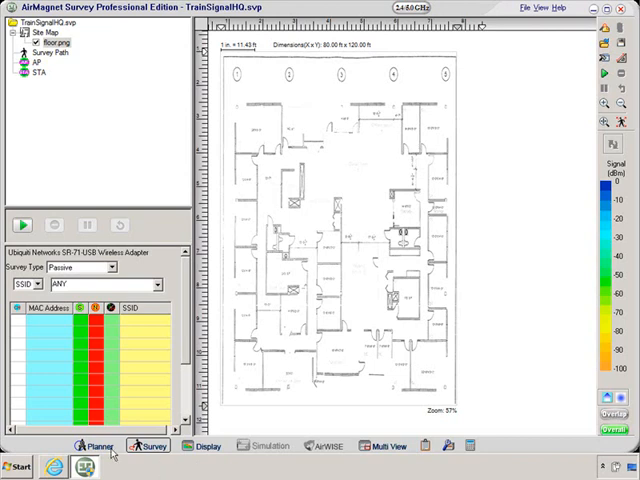
{"action": "mouse_move", "coordinate": [104, 452]}
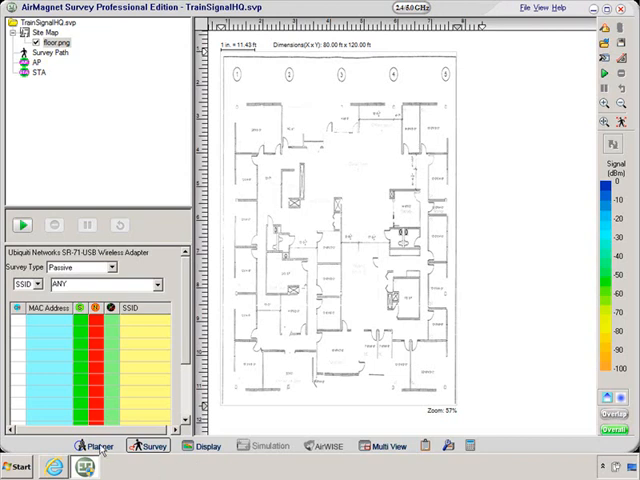
Step through the Planner, Survey and Display views, ending on the Multi View of TrainSignalHQ.
{"action": "left_click", "coordinate": [96, 446]}
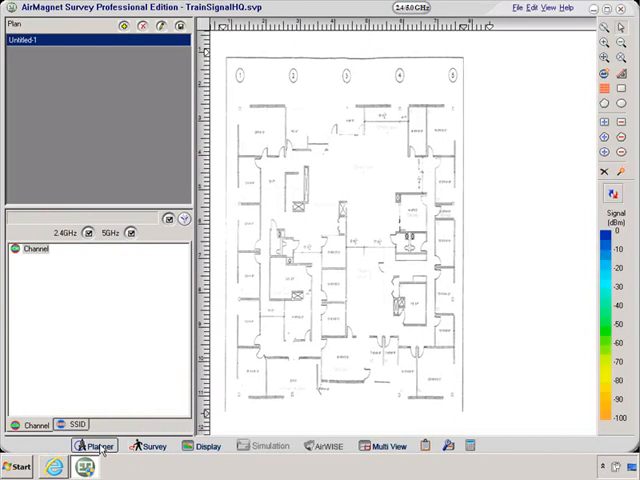
{"action": "left_click", "coordinate": [152, 446]}
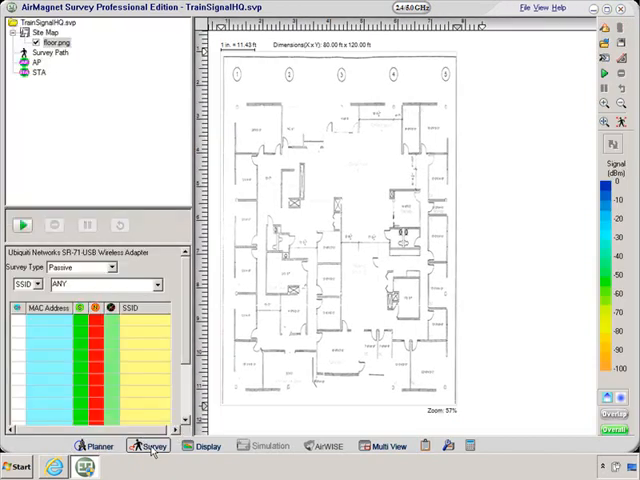
{"action": "left_click", "coordinate": [208, 446]}
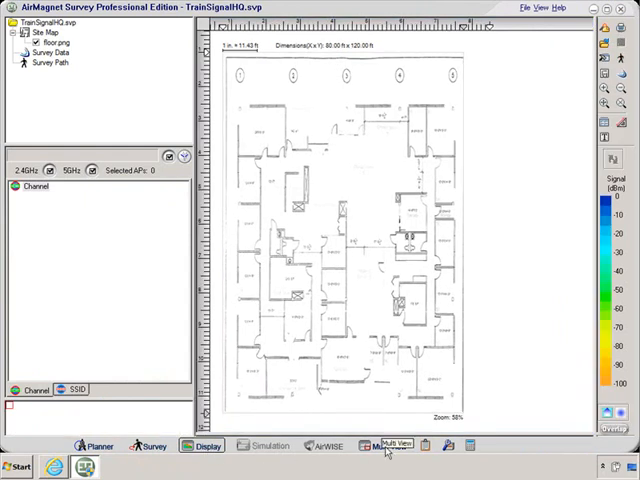
{"action": "left_click", "coordinate": [390, 444]}
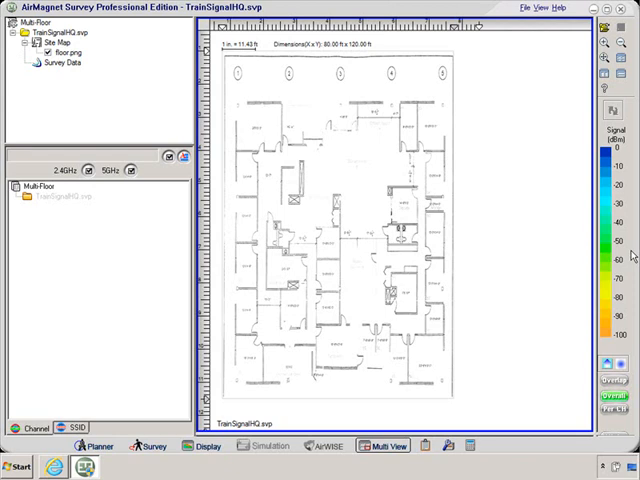
{"action": "mouse_move", "coordinate": [632, 166]}
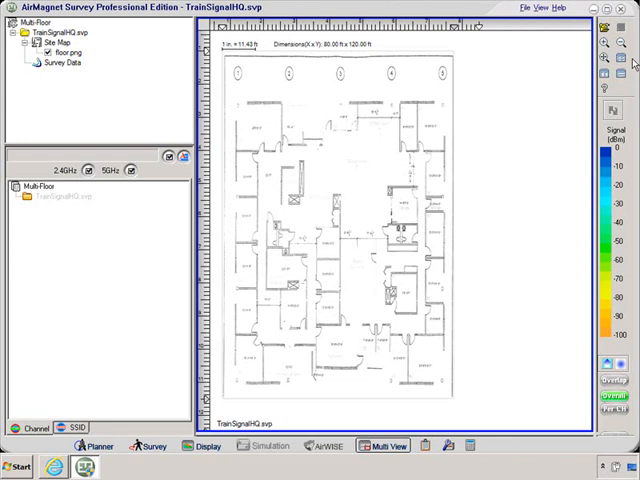
{"action": "mouse_move", "coordinate": [264, 422]}
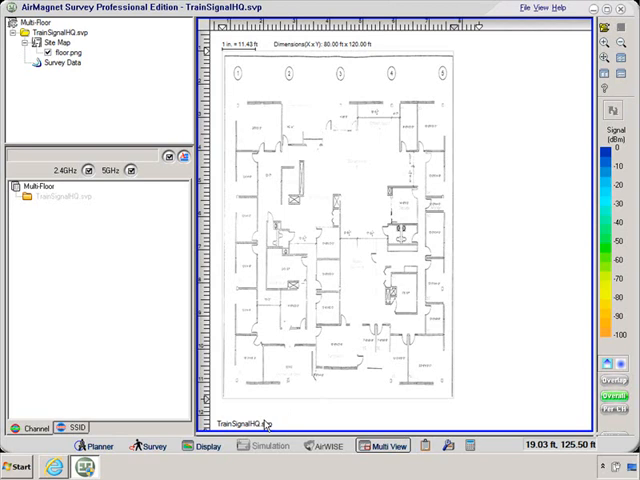
Return to the Survey view showing the passive AP table beside the floor map.
{"action": "left_click", "coordinate": [152, 446]}
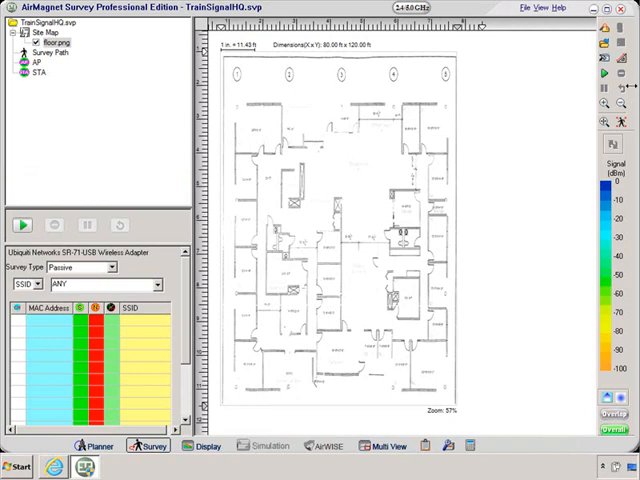
{"action": "mouse_move", "coordinate": [604, 76]}
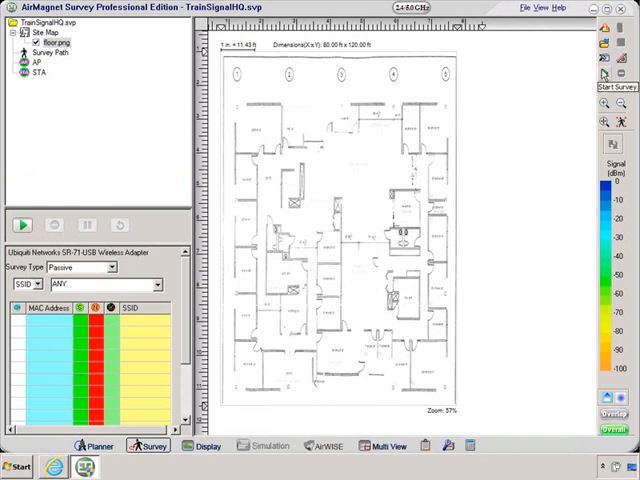